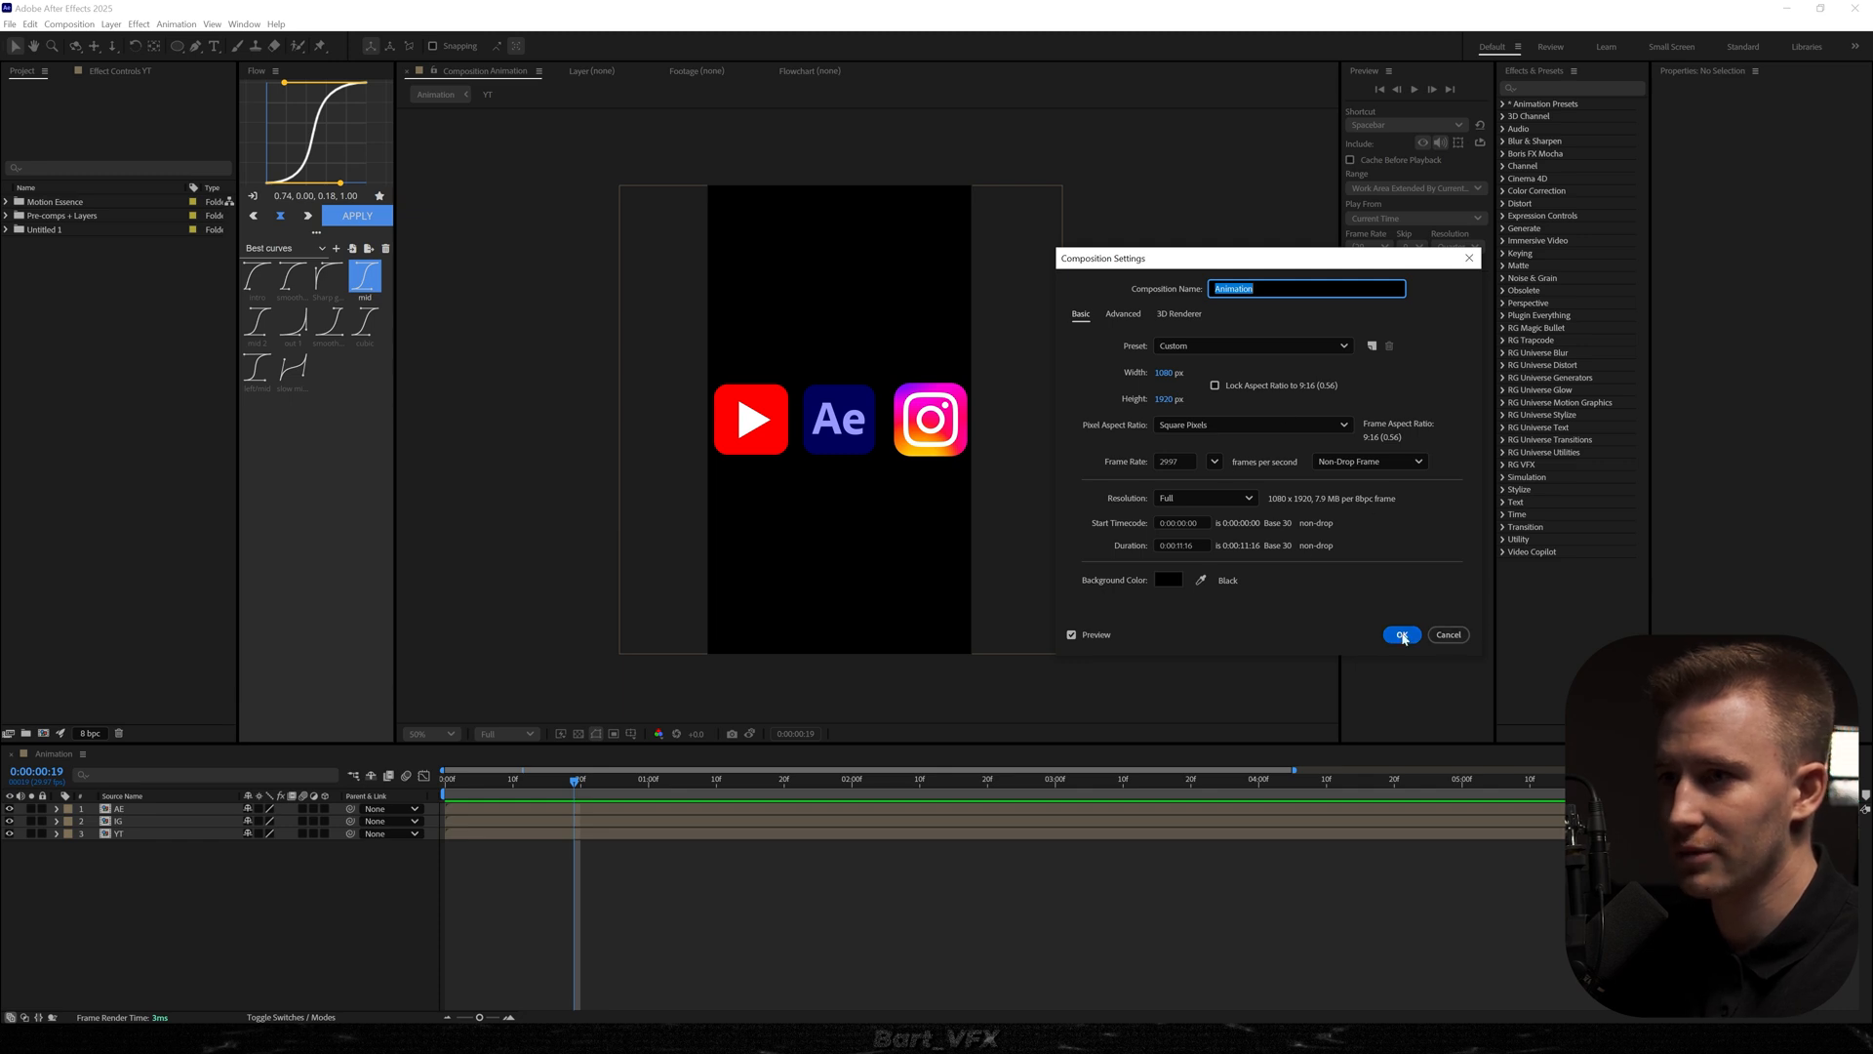
# Keep the composition at 1080x1920 and accept the settings.
pyautogui.click(1401, 634)
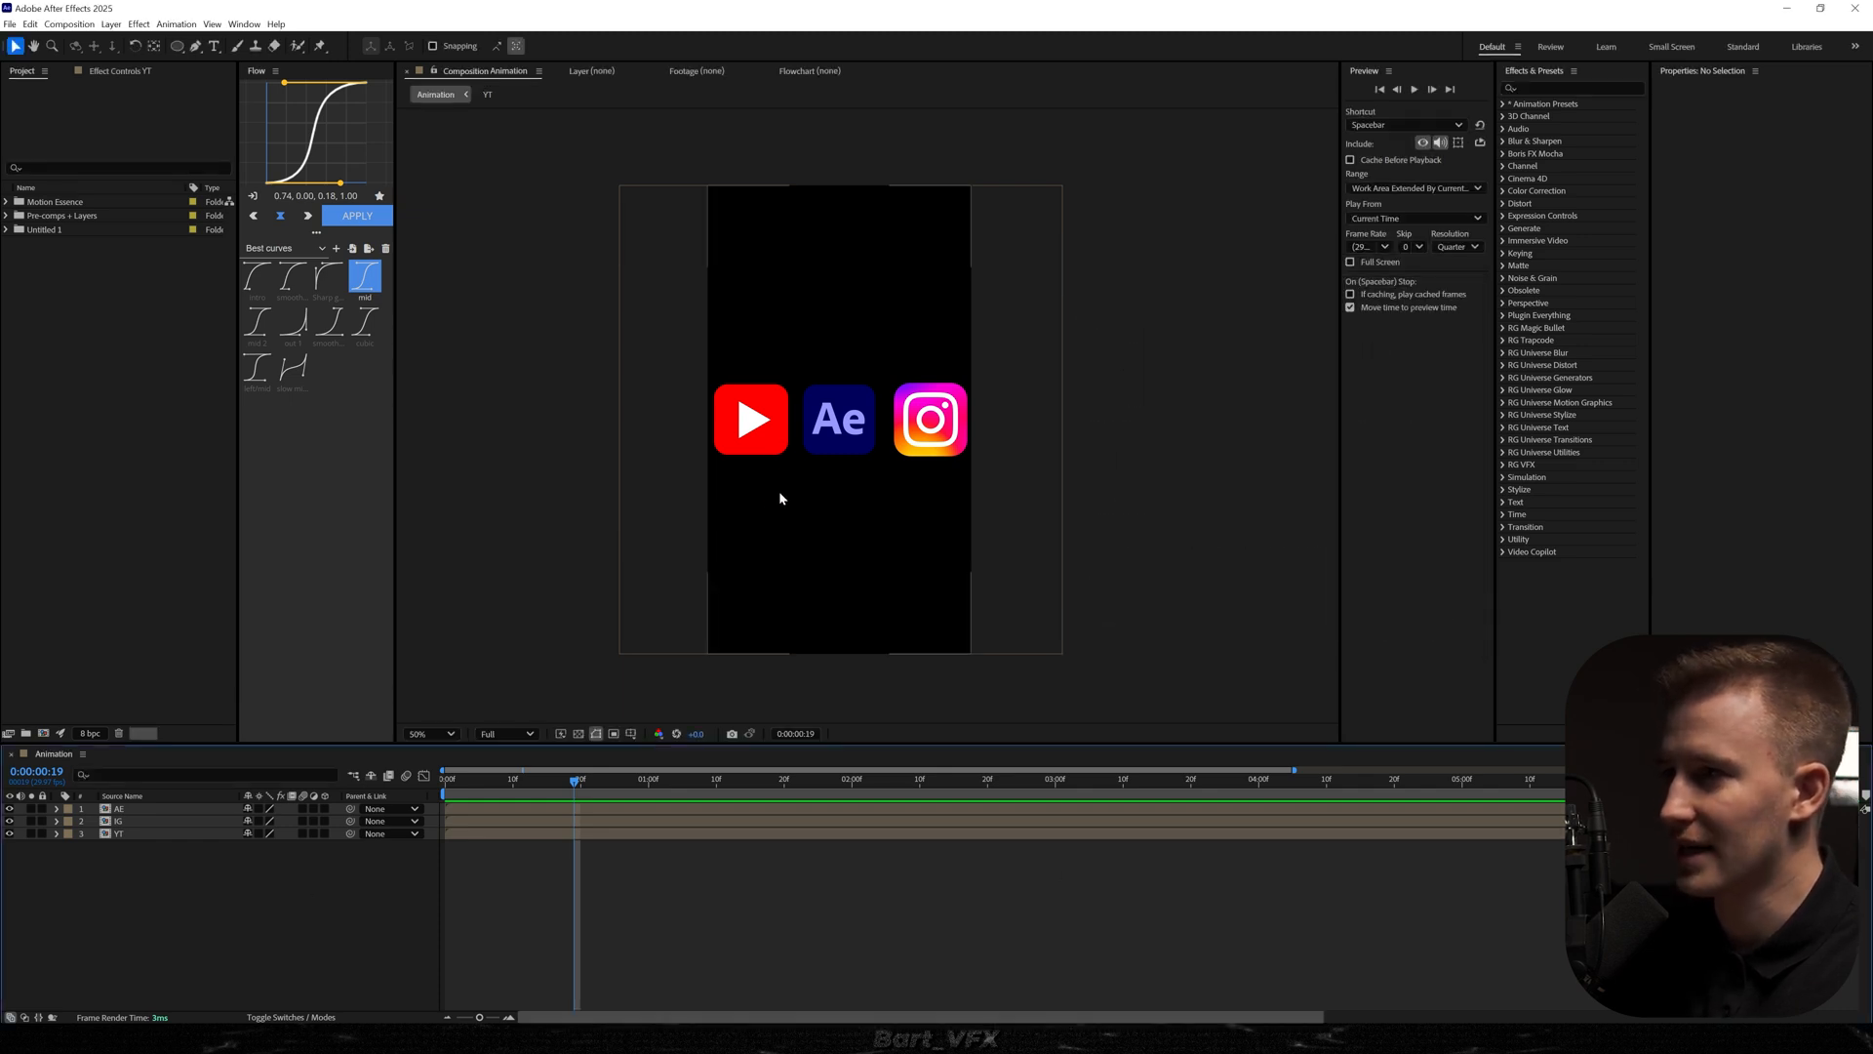
pyautogui.moveTo(754, 422)
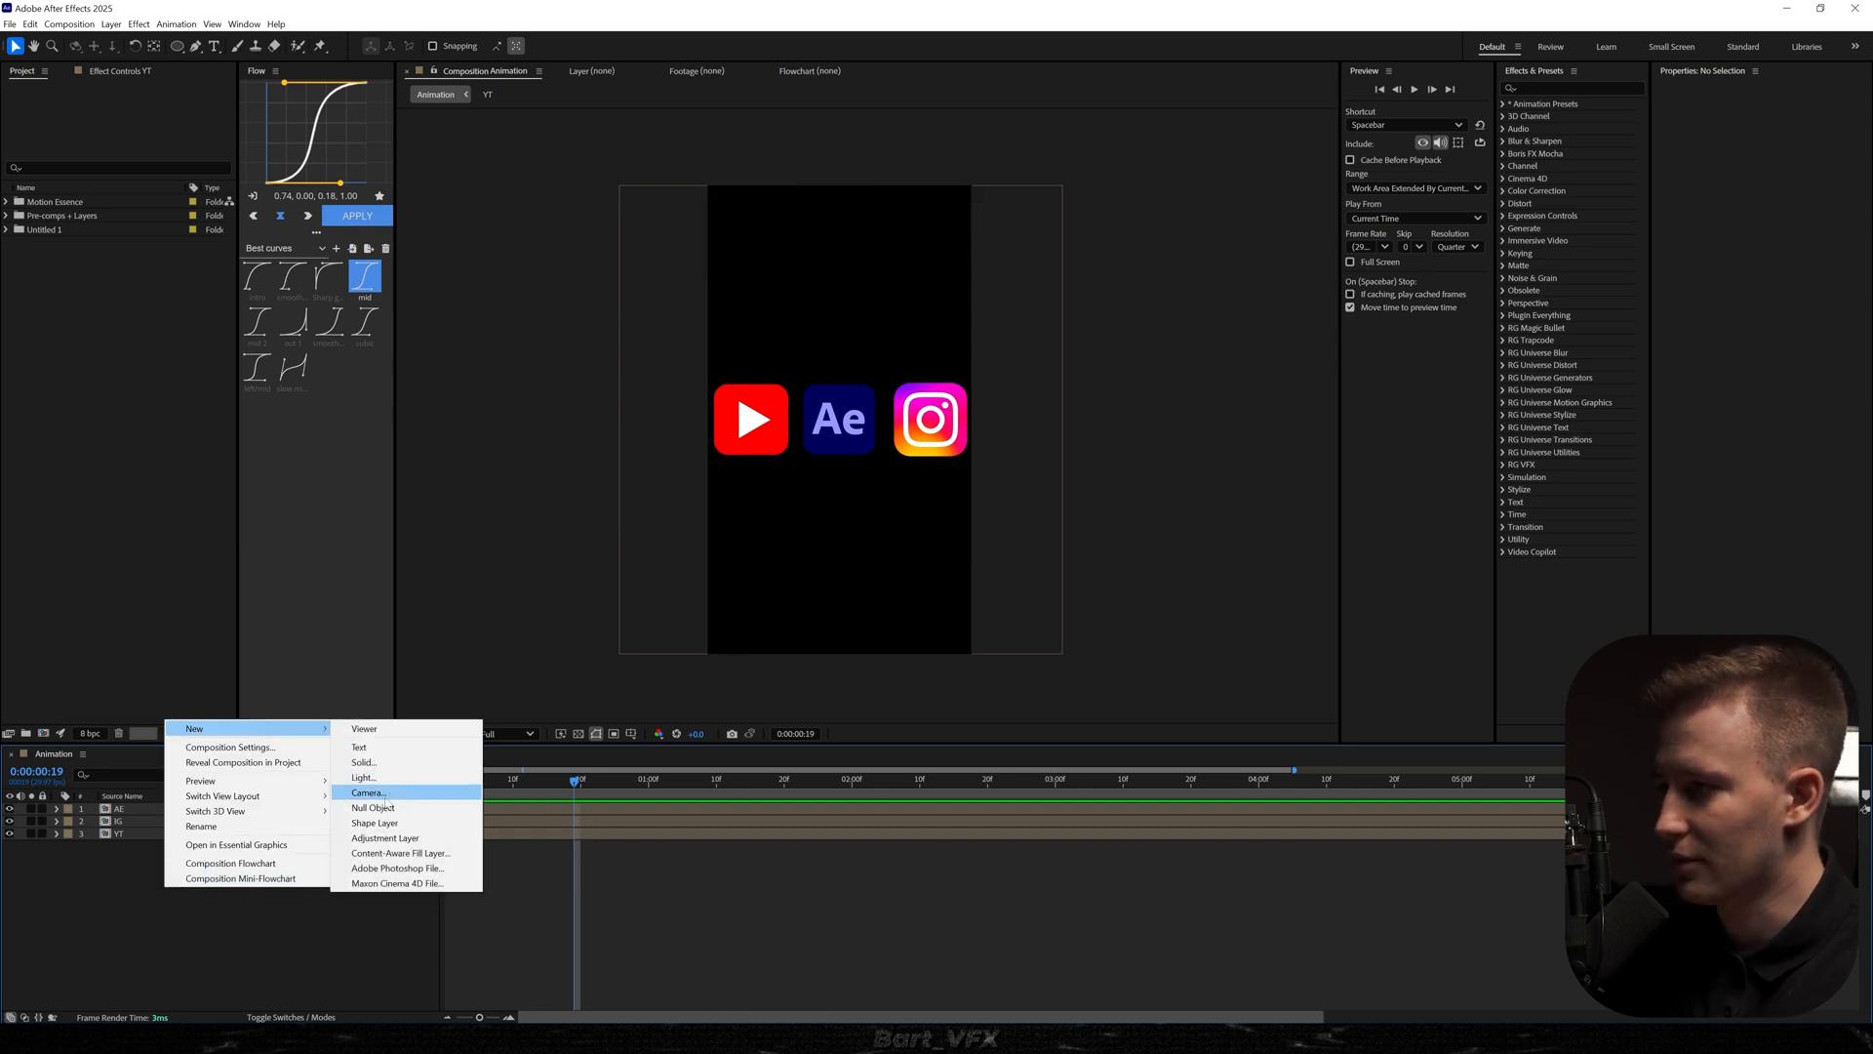
# Create Camera 1 with default settings and a null controller it is parented to.
pyautogui.click(367, 790)
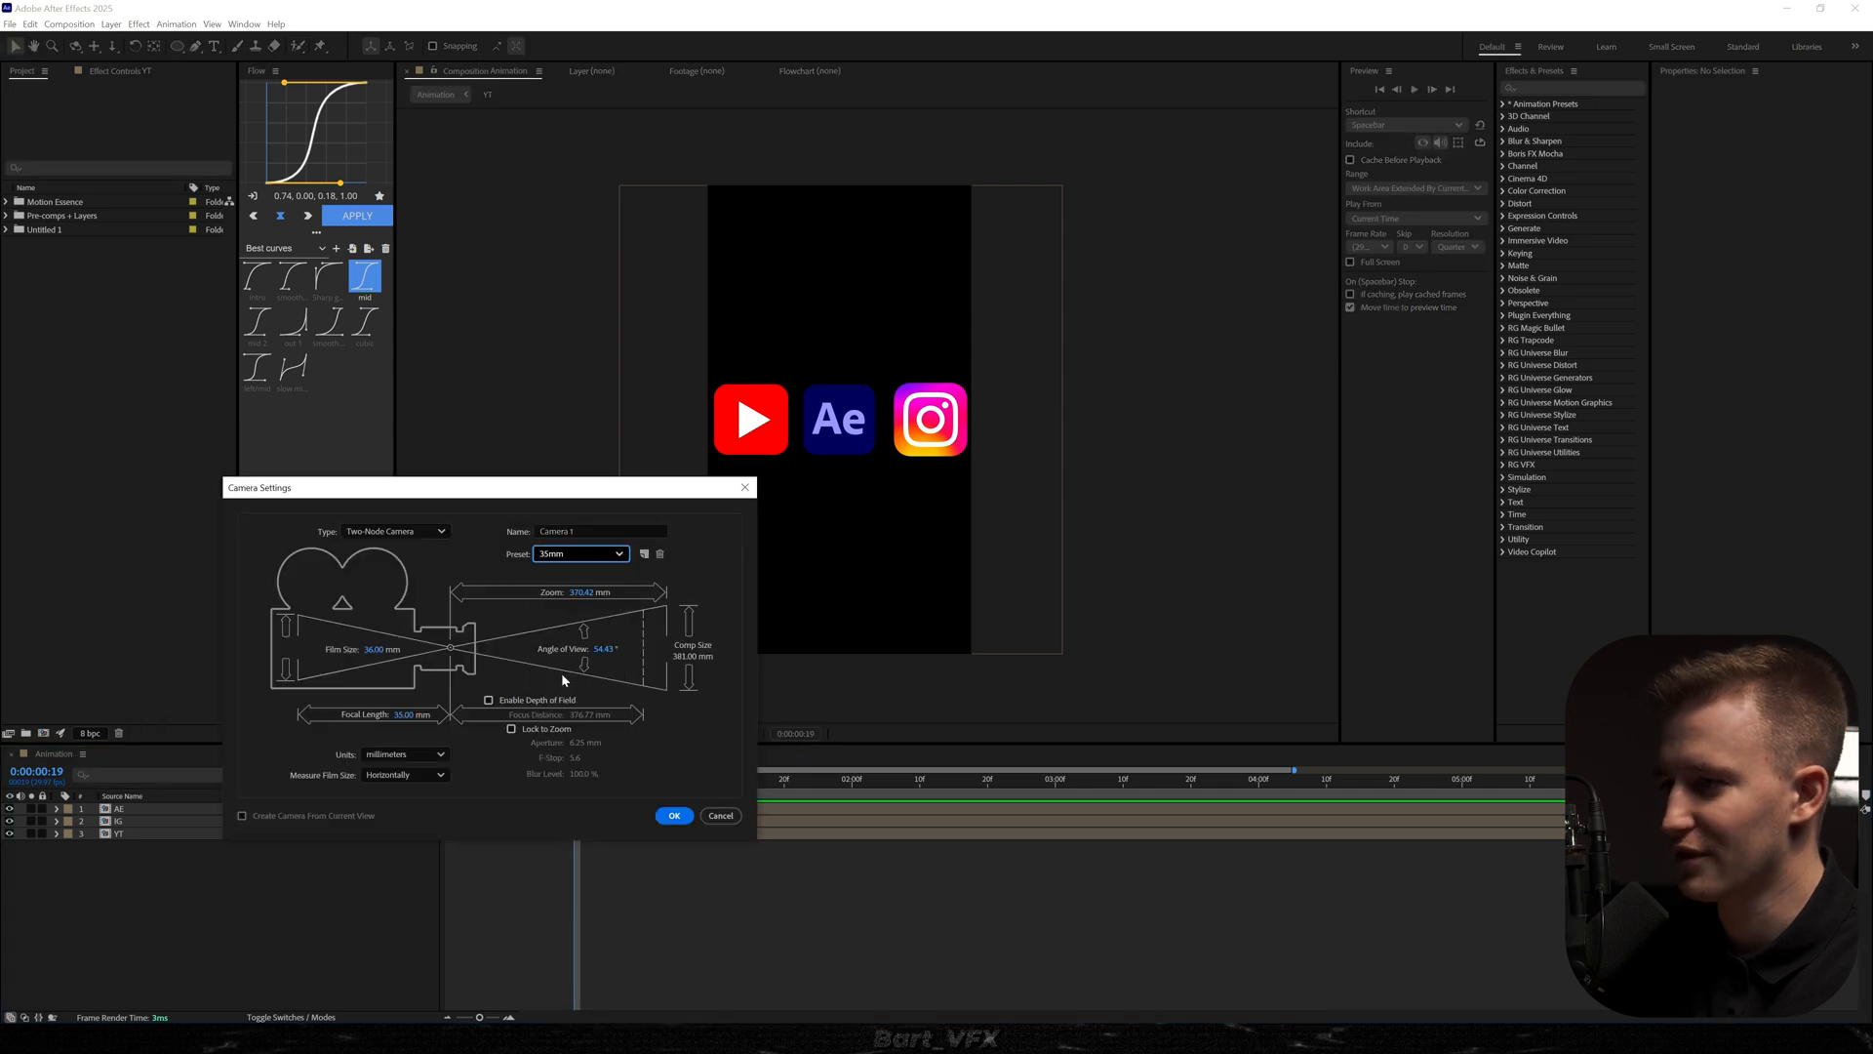
pyautogui.click(673, 816)
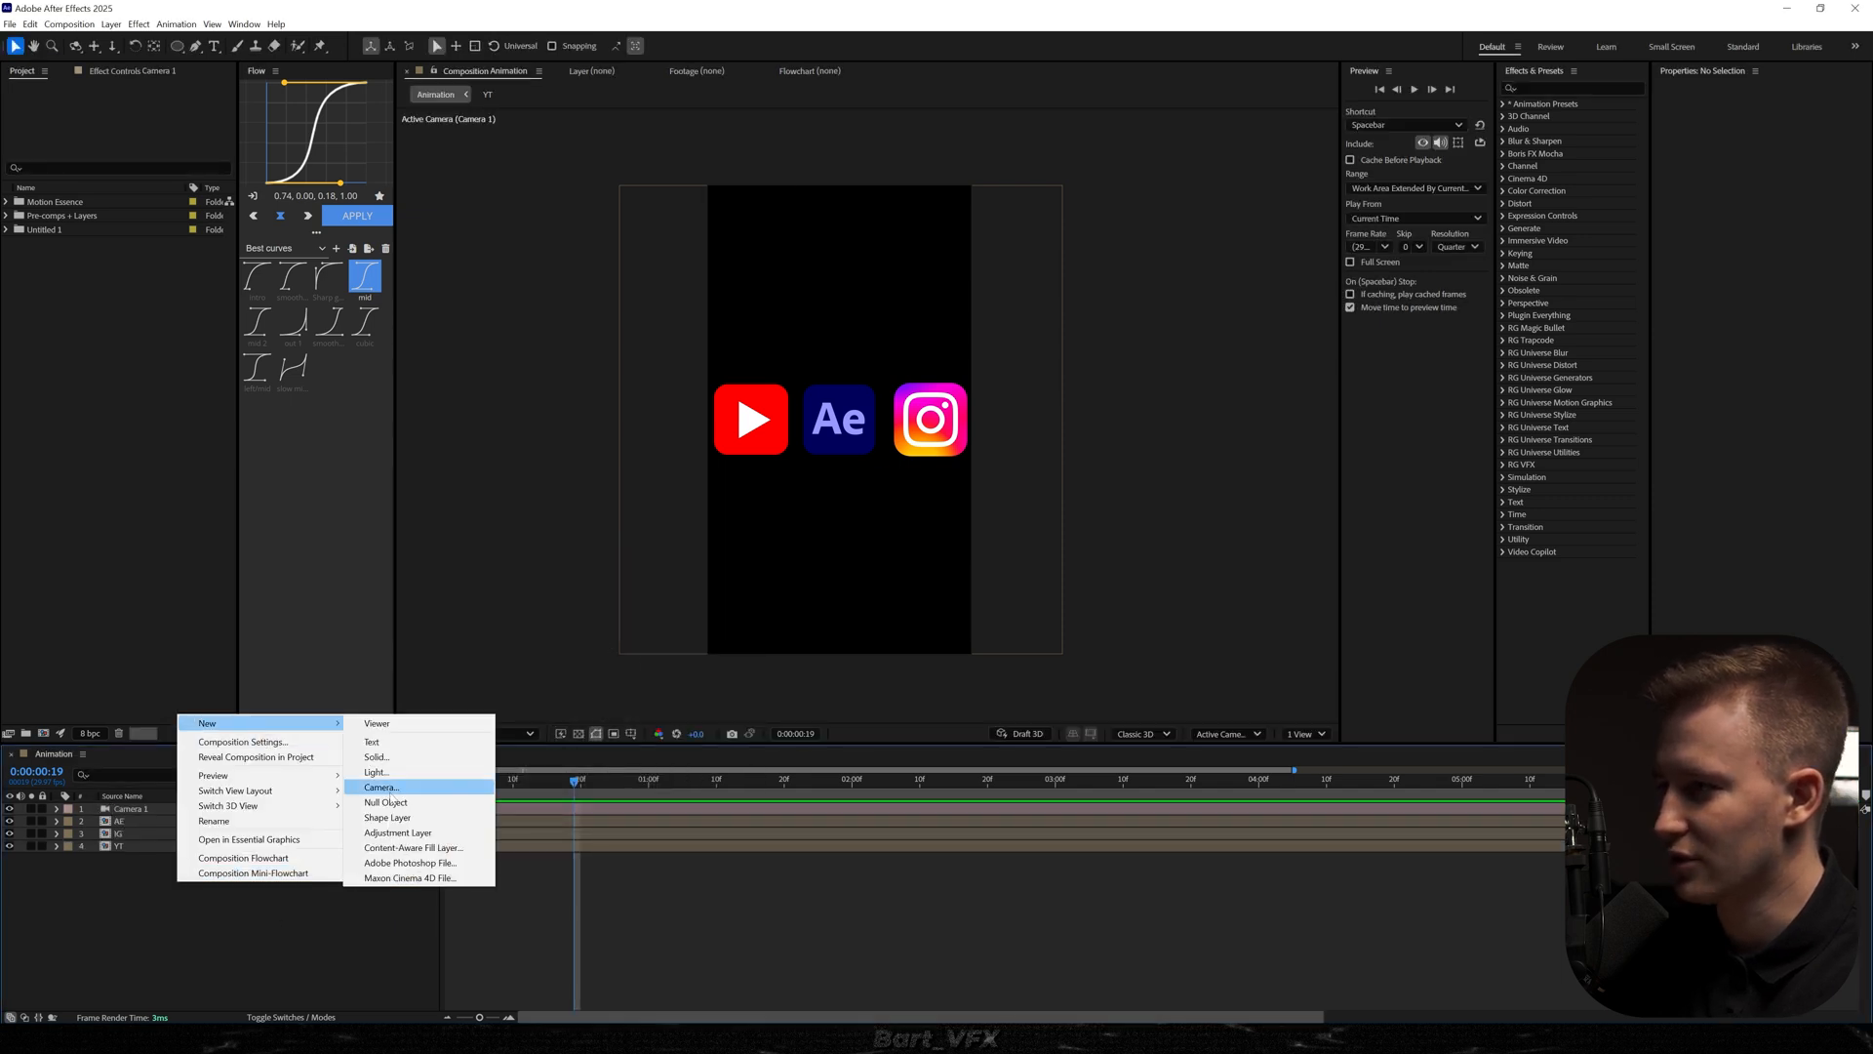
pyautogui.click(386, 802)
pyautogui.write('cam control 1')
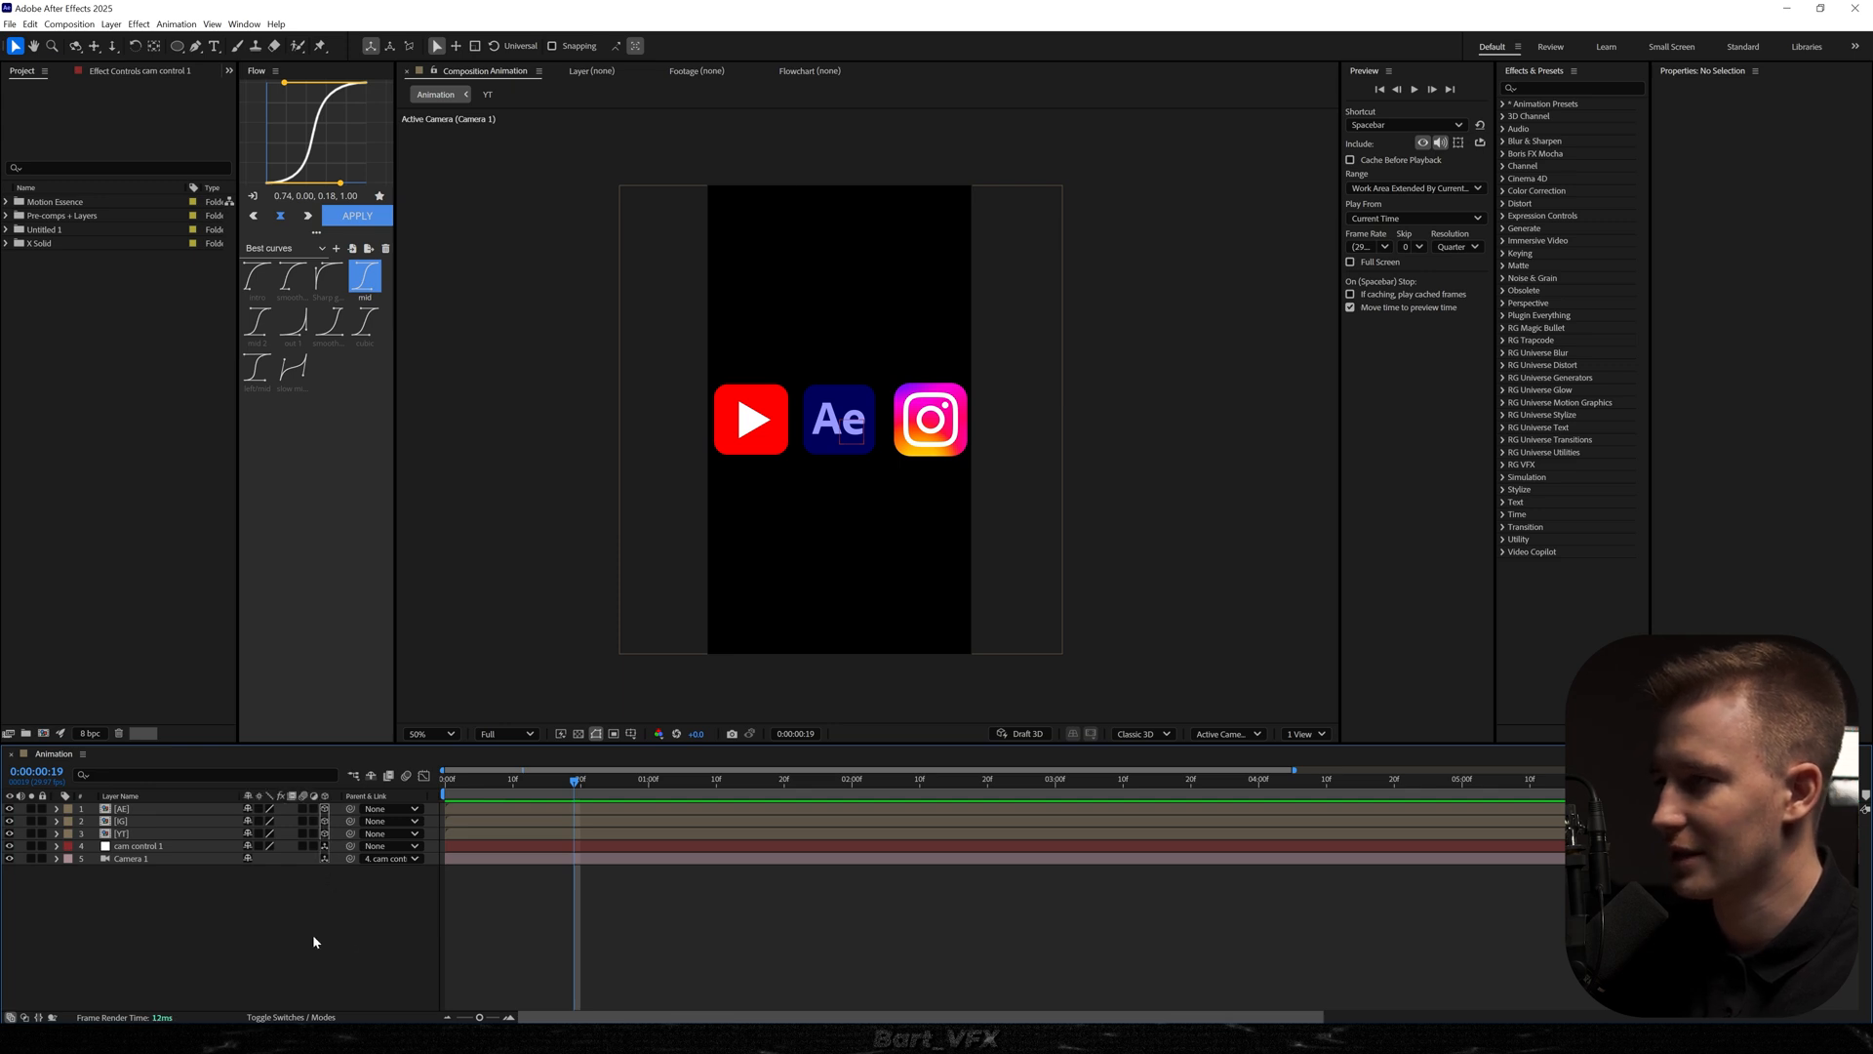
# Keyframe cam control 1 Position and Z Rotation from a rotated wide view to the AE logo close-up.
pyautogui.click(136, 845)
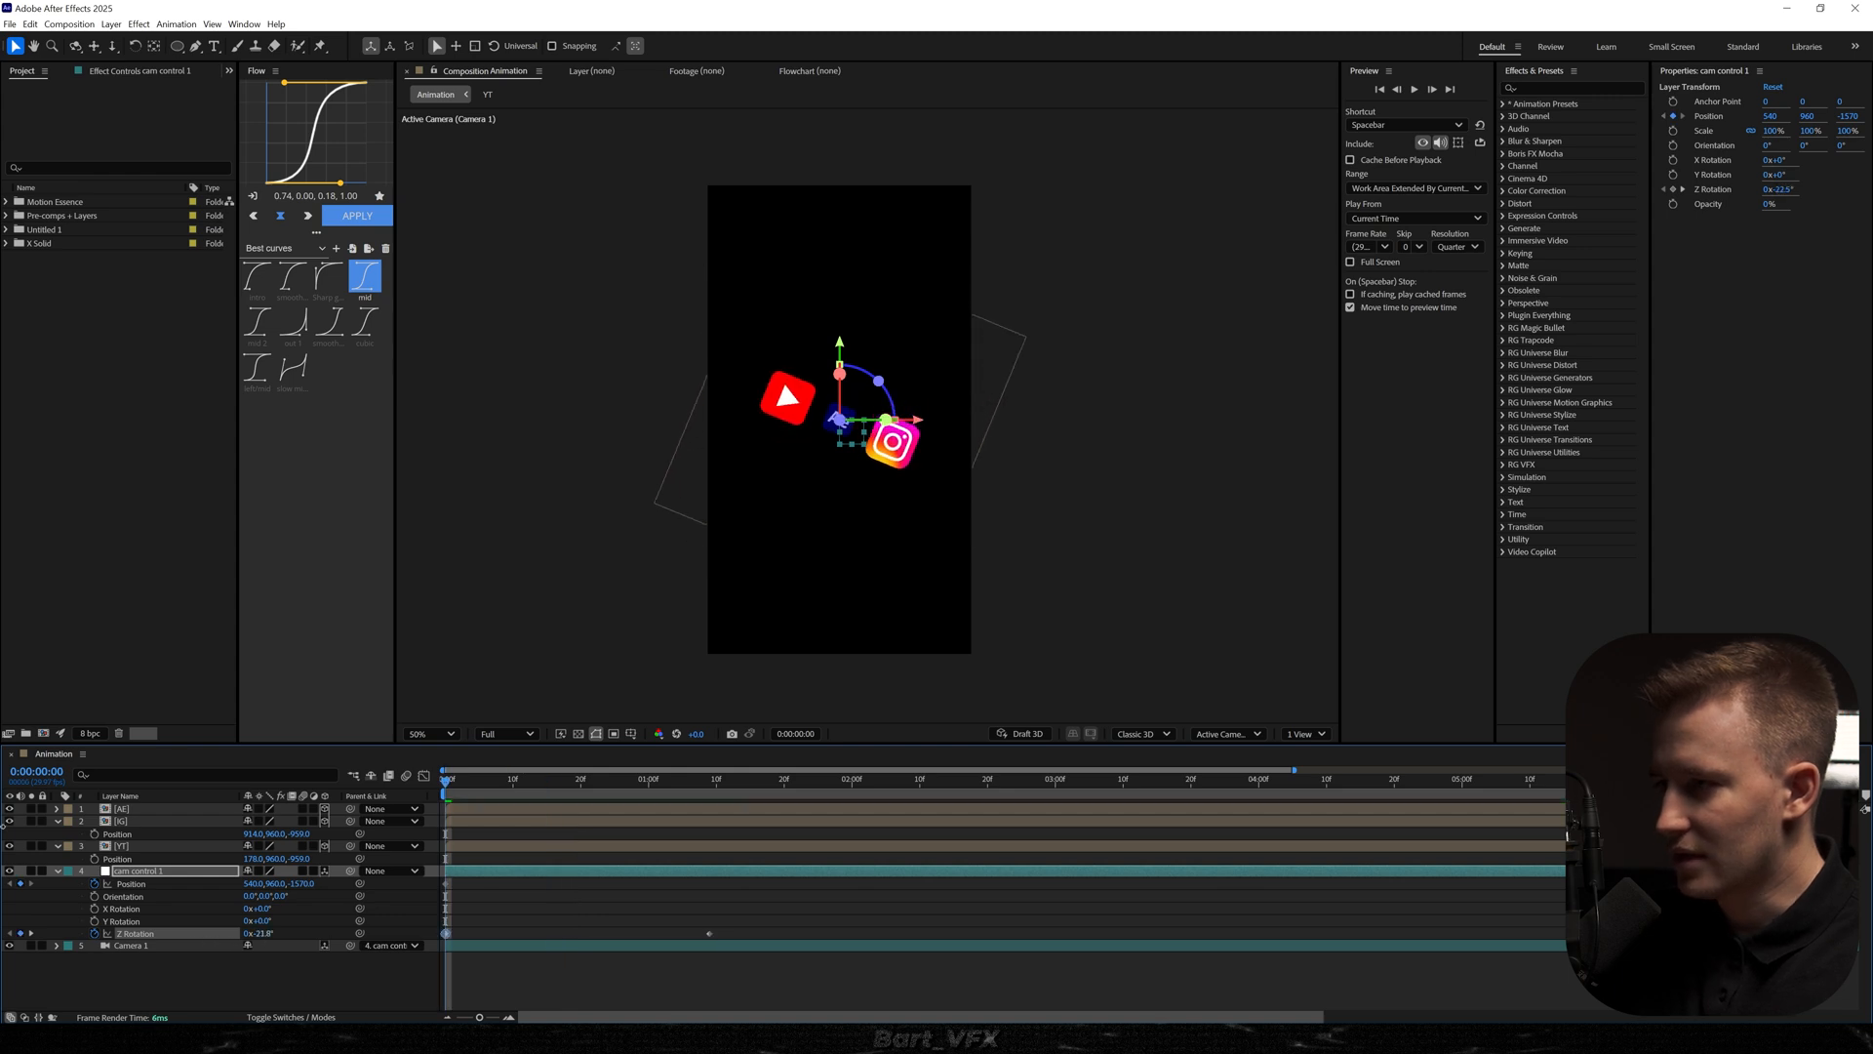
pyautogui.click(627, 779)
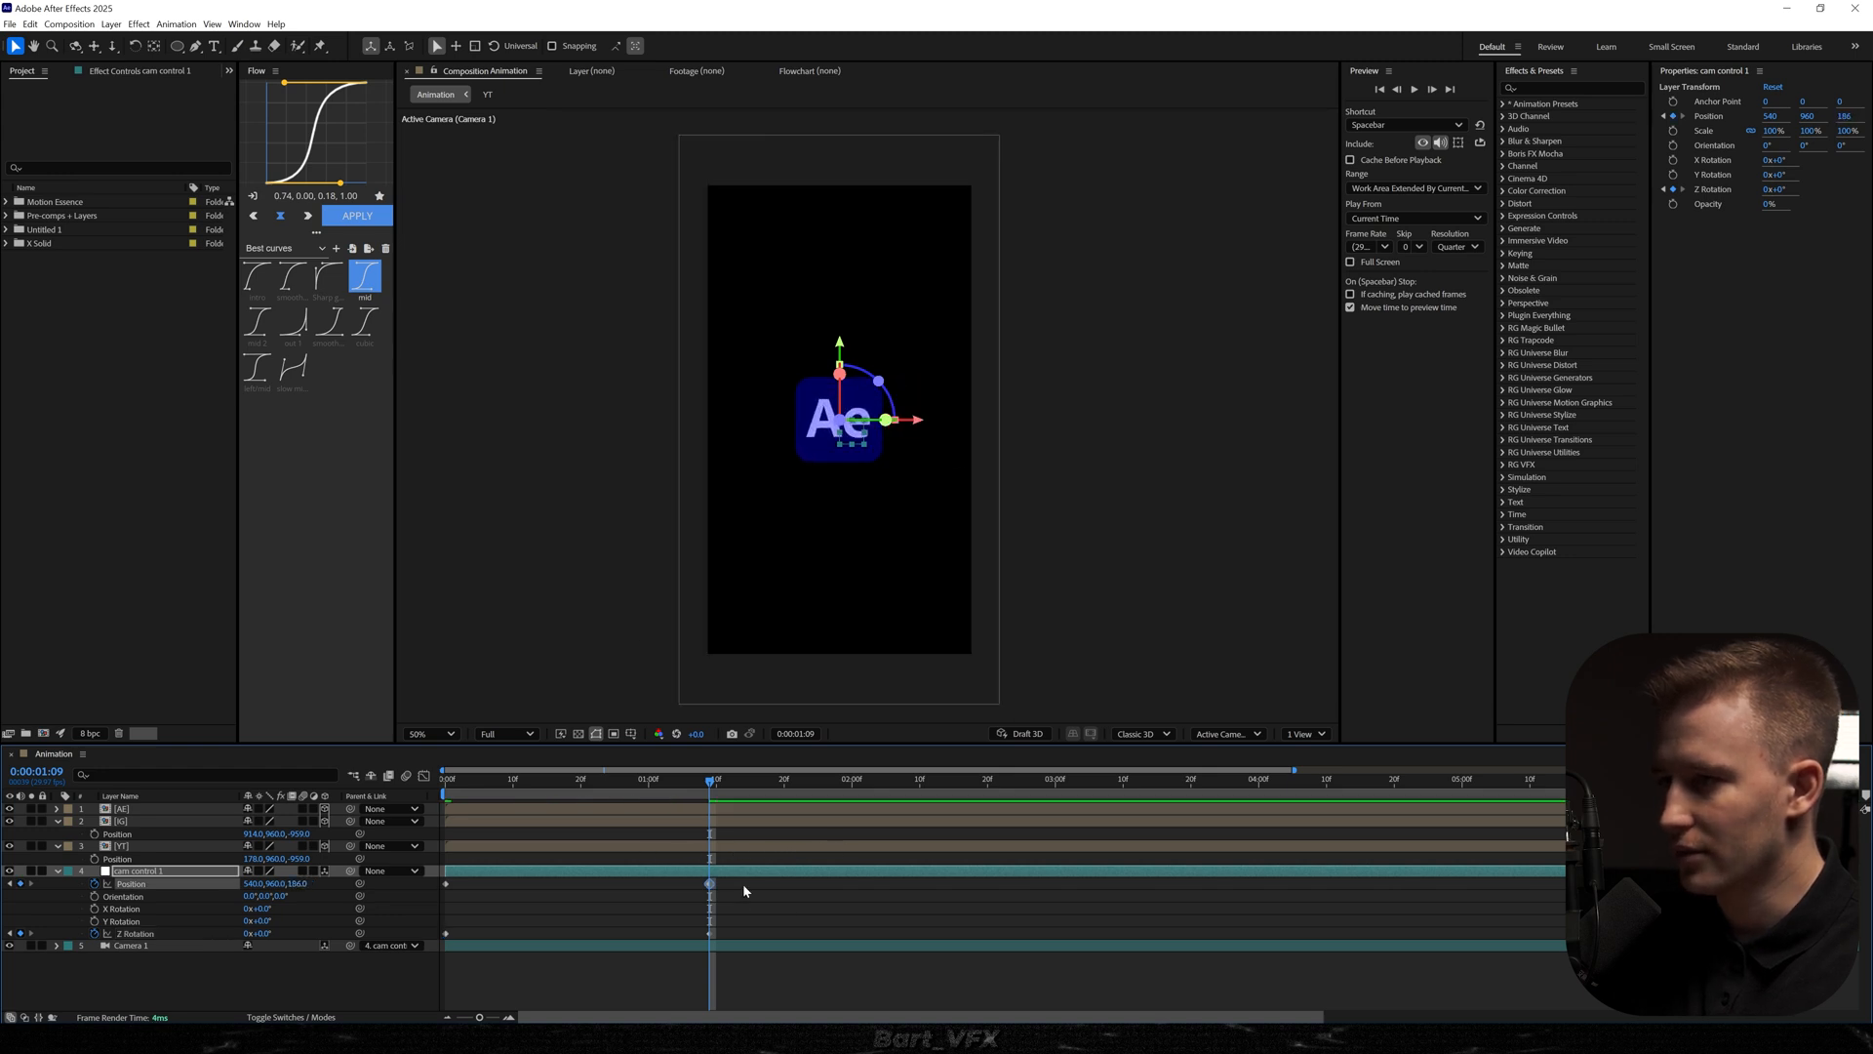
pyautogui.click(257, 277)
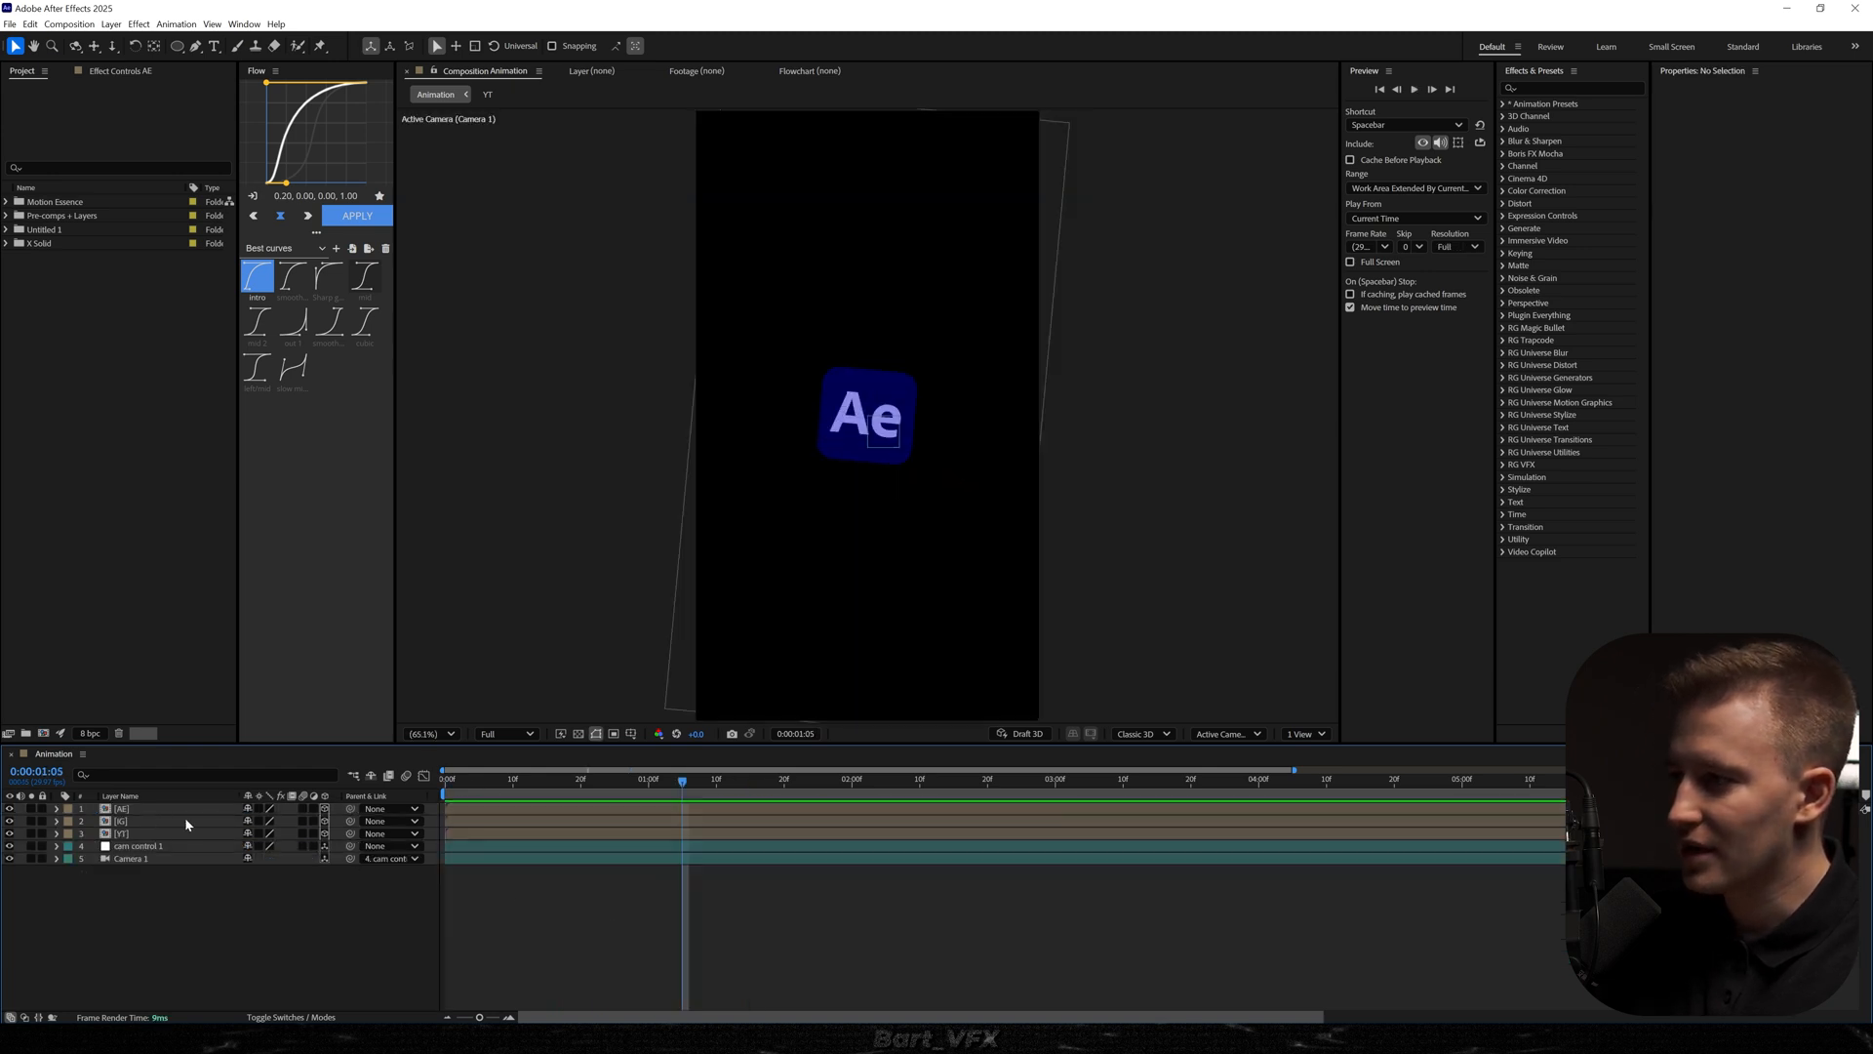
# Apply Deep Glow to the AE logo layer via the effect search 'de'.
pyautogui.write('de')
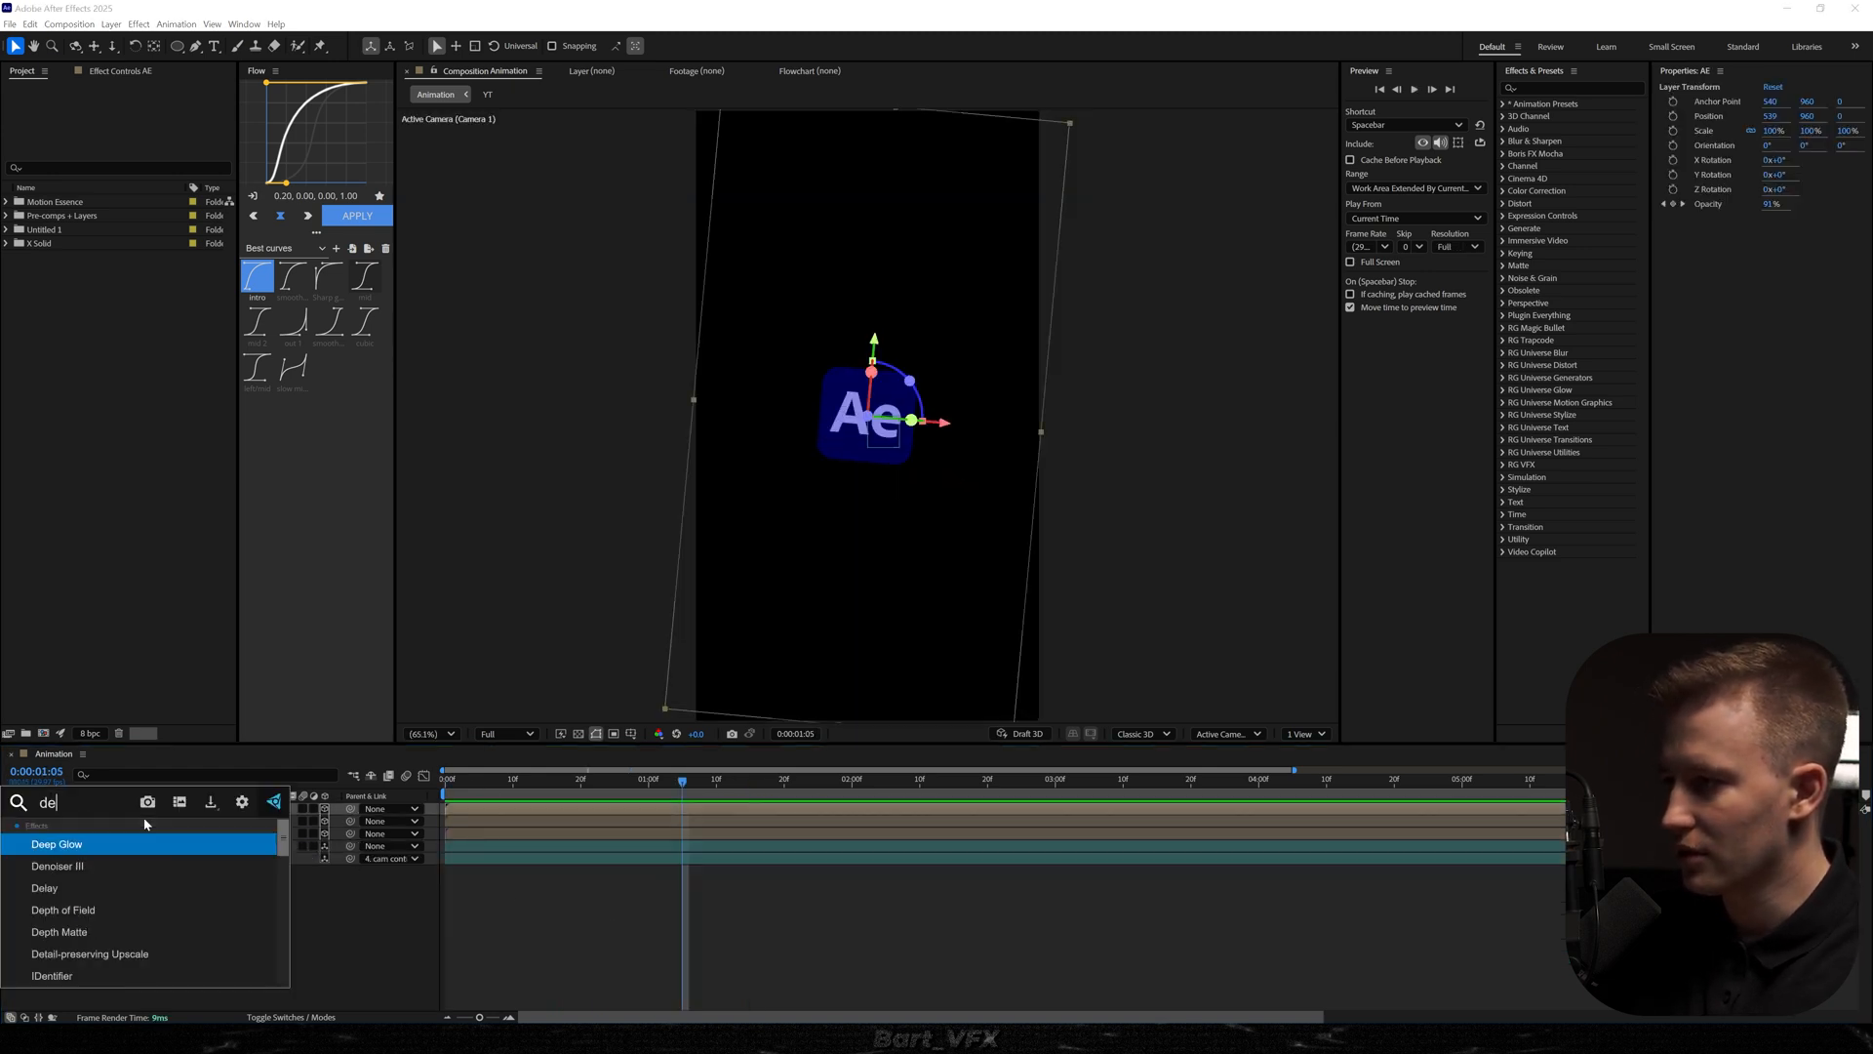
pyautogui.doubleClick(57, 843)
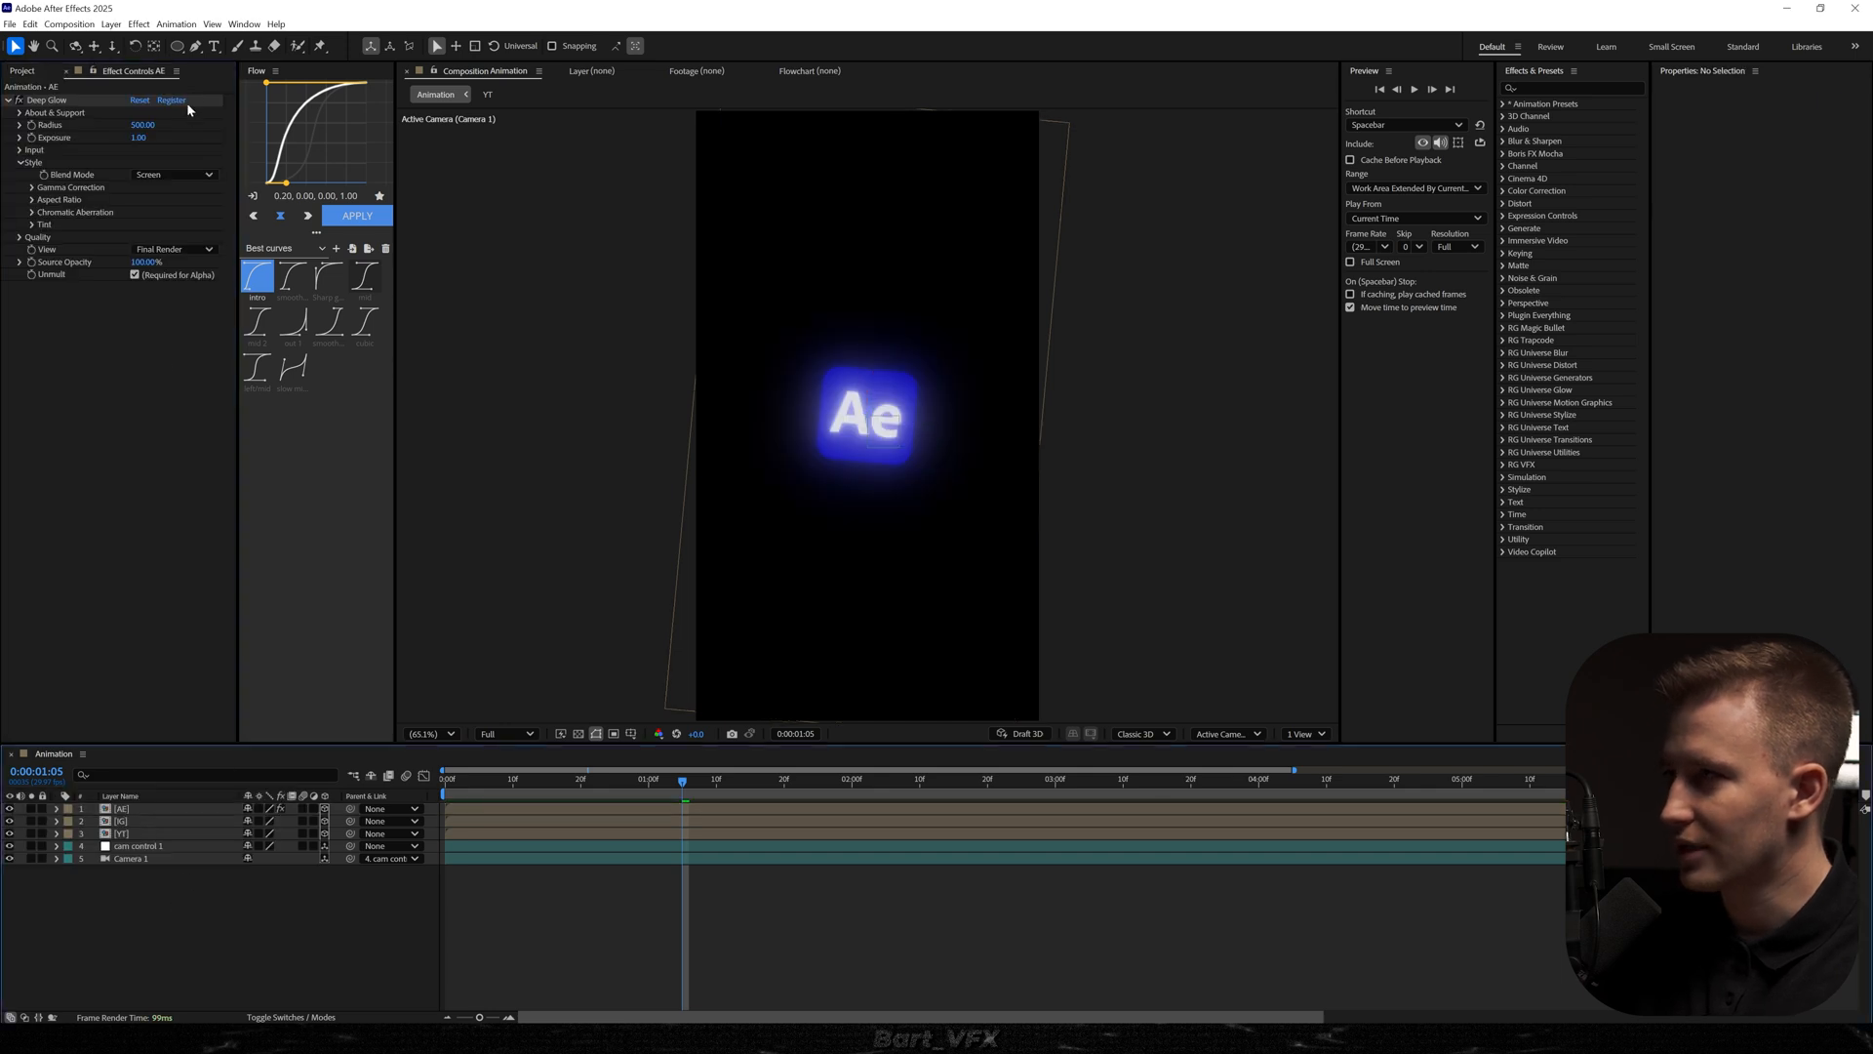